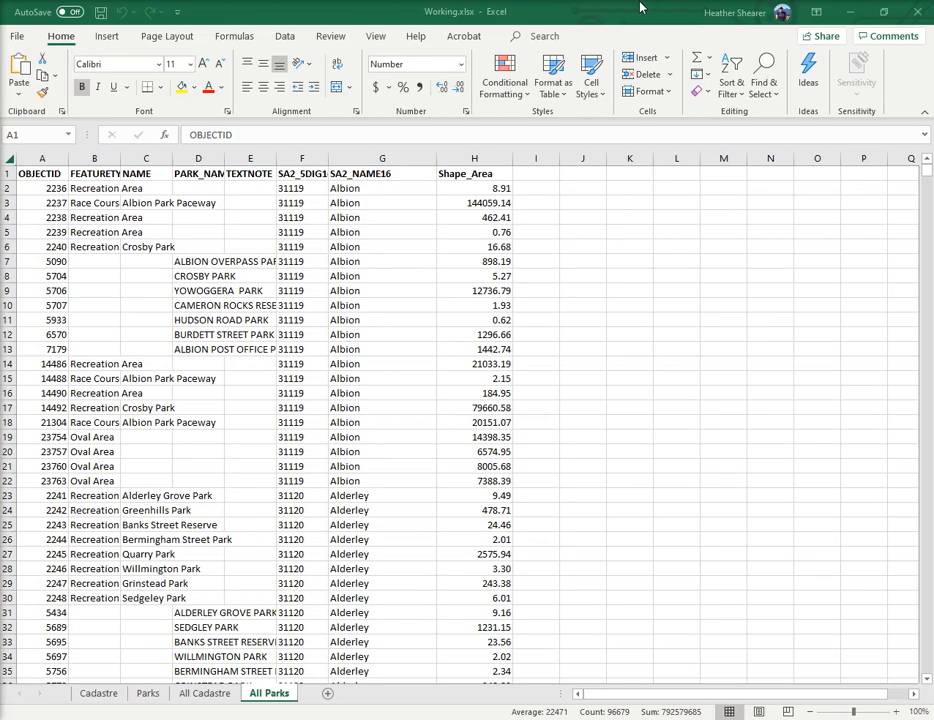
mouse_move(765, 363)
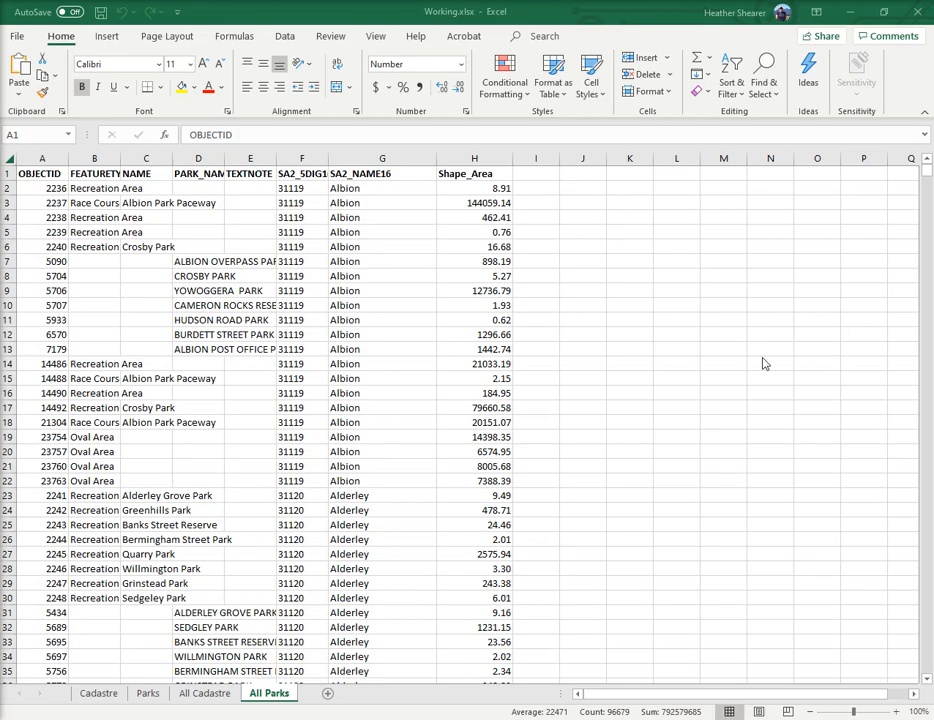
mouse_move(680, 343)
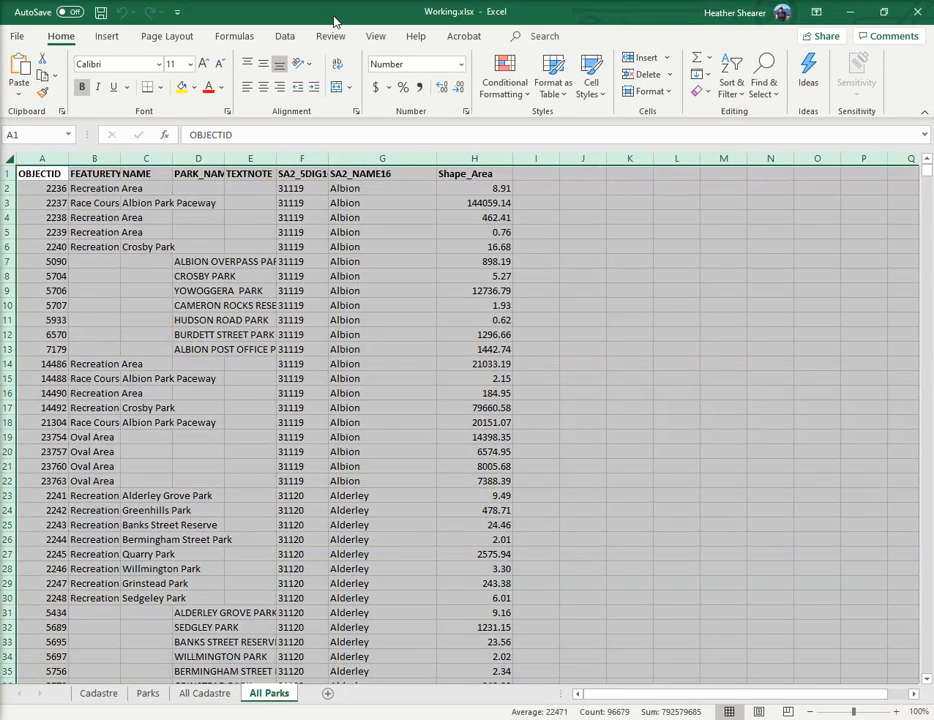
Import BrisbaneParkAttributes.xlsx from a workbook and preview its BrisbaneParkAttributes sheet in Navigator.
click(285, 36)
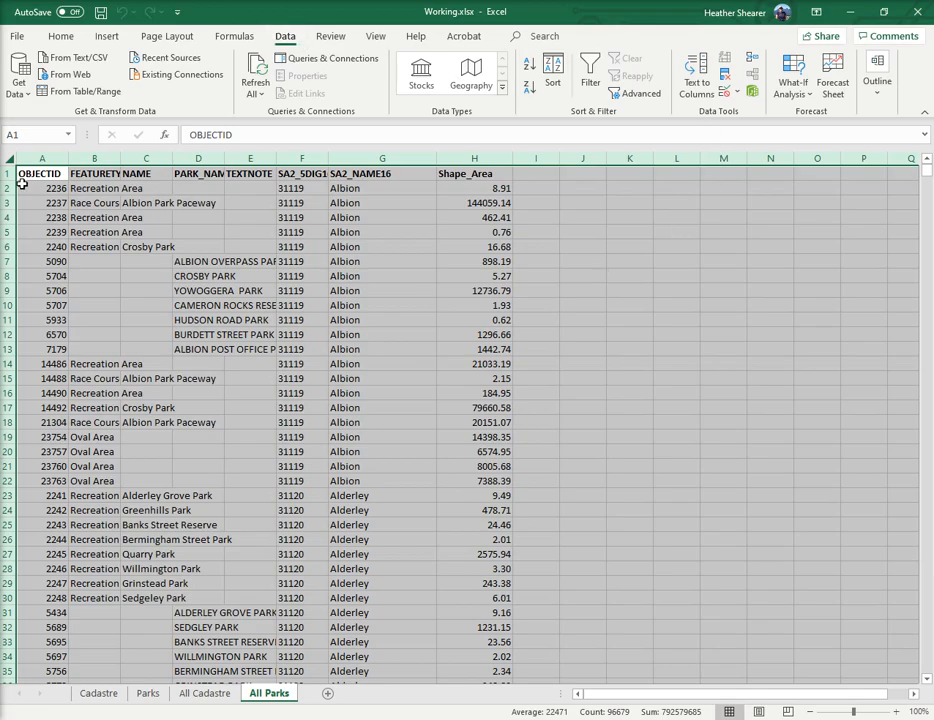
click(18, 72)
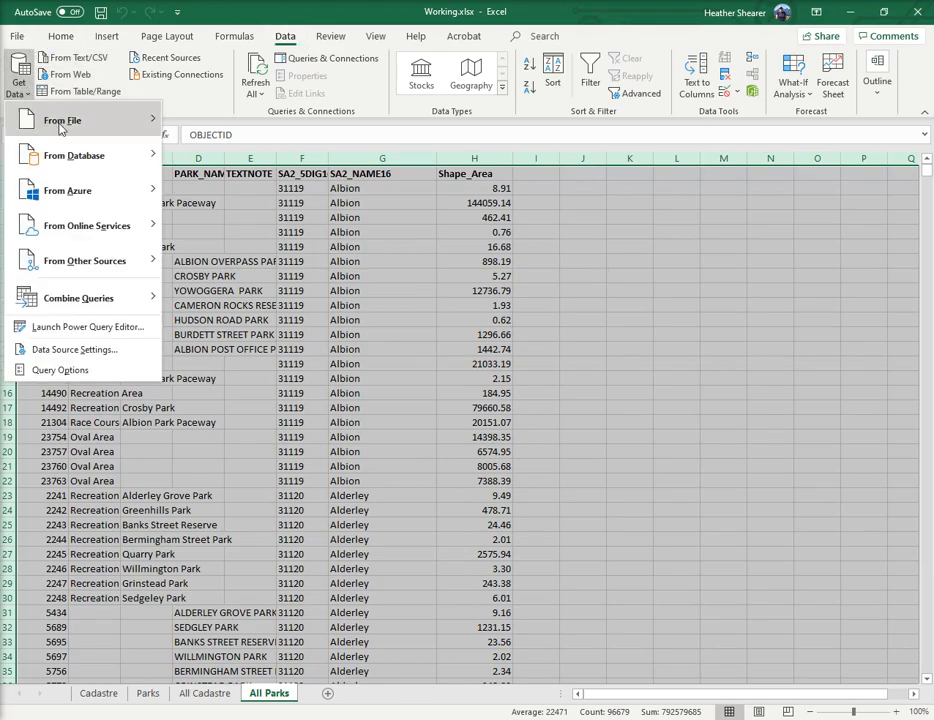
click(62, 120)
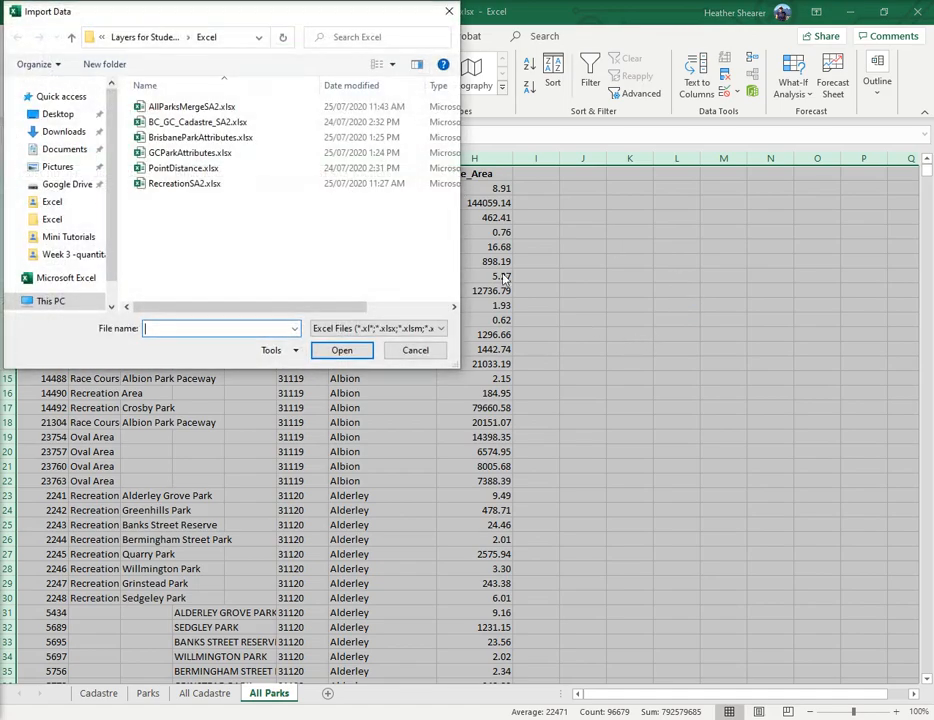
click(200, 137)
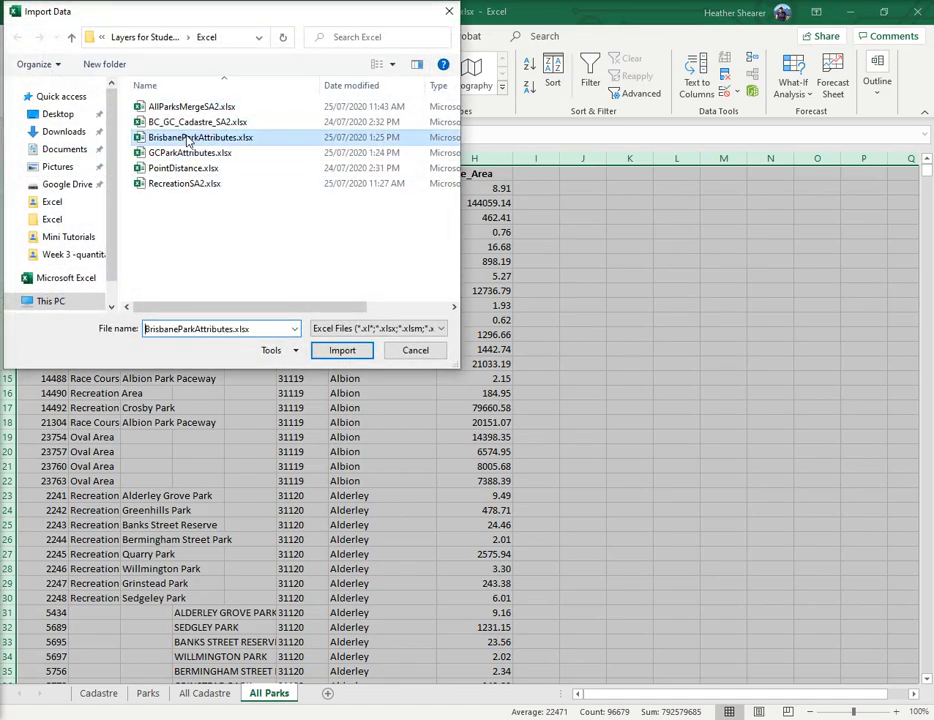
click(342, 350)
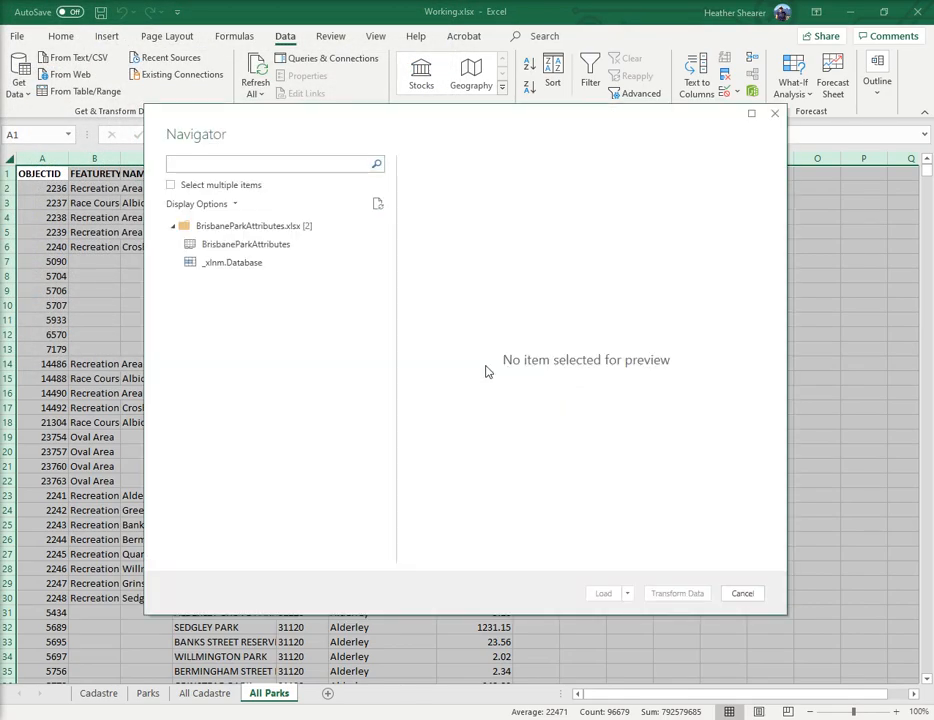
click(245, 244)
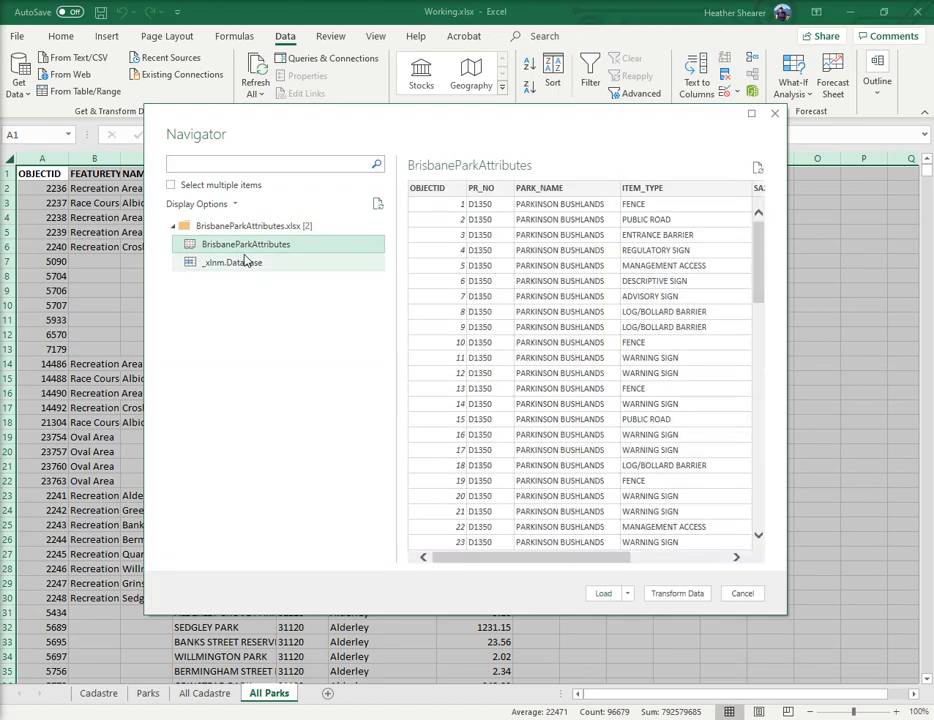
Load the BrisbaneParkAttributes sheet as a 106,954-row table on a new Sheet1.
click(603, 593)
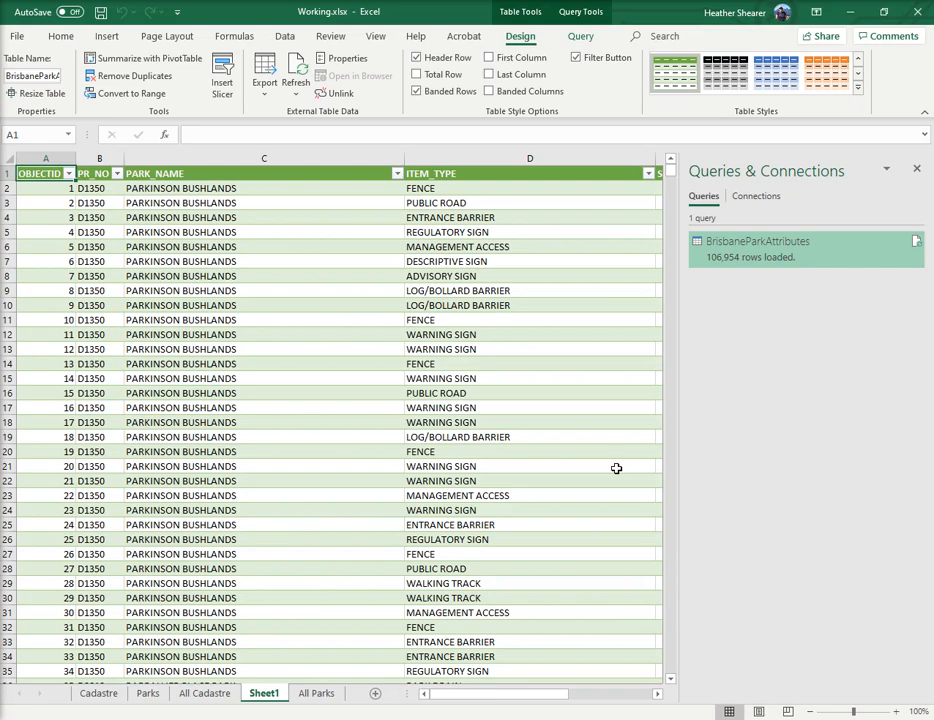
mouse_move(493, 468)
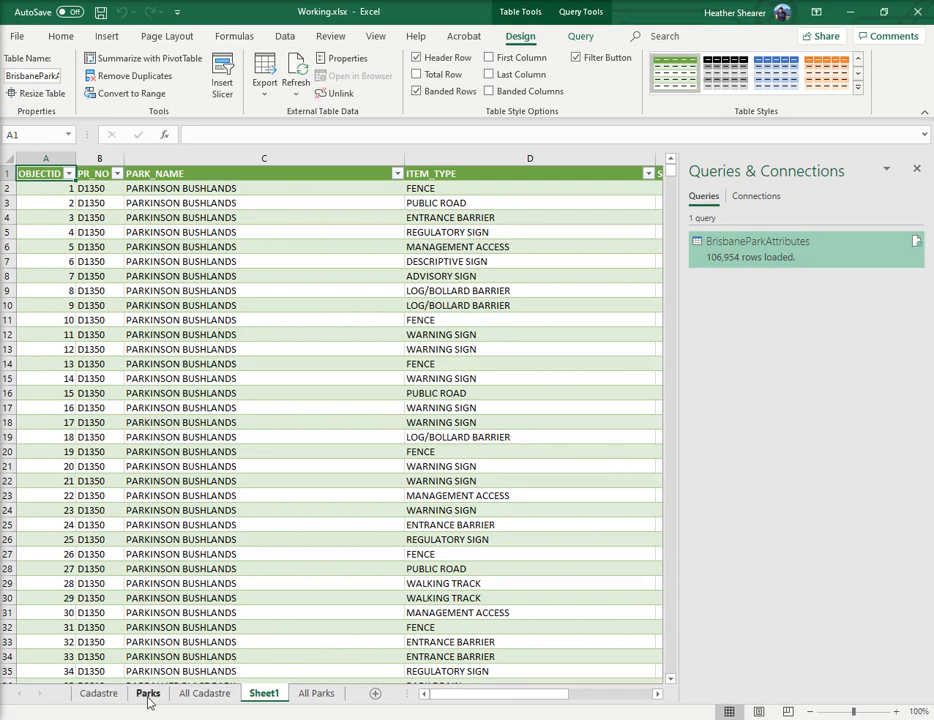
On the All Parks sheet, start a From Table/Range query over columns A to H.
click(316, 693)
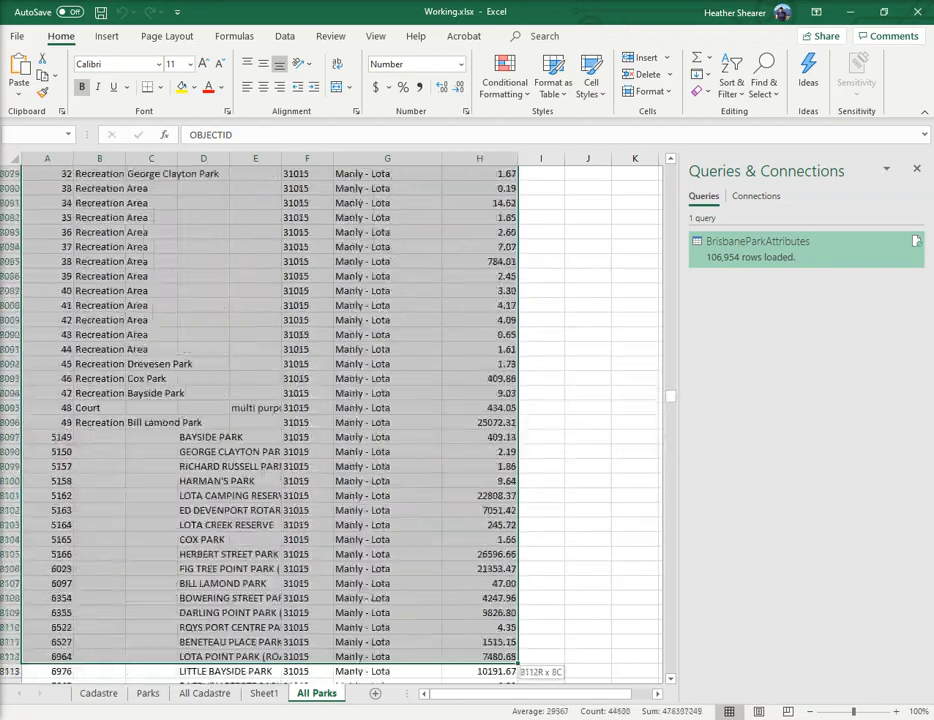
scroll(down, 3)
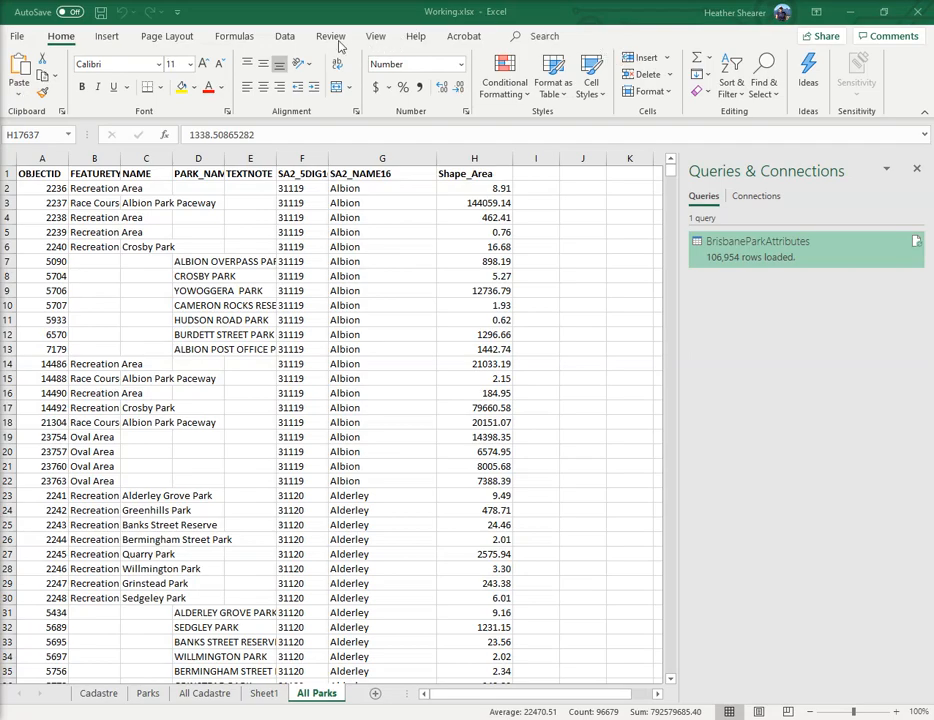
click(285, 36)
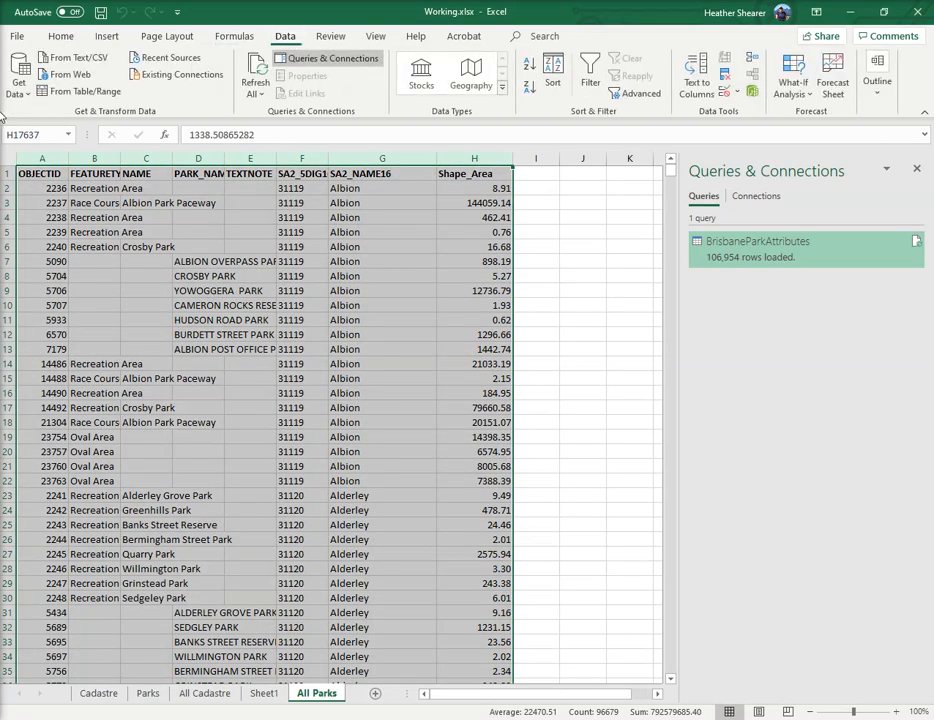
click(82, 91)
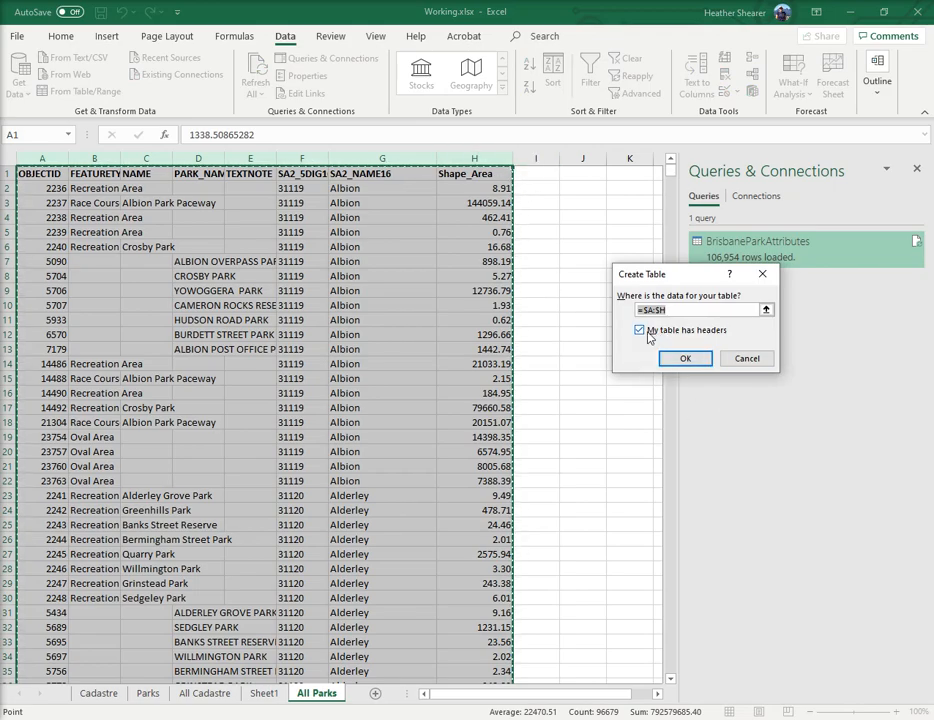
Create the table with headers, opening All Parks as Table2 in Power Query Editor.
click(640, 330)
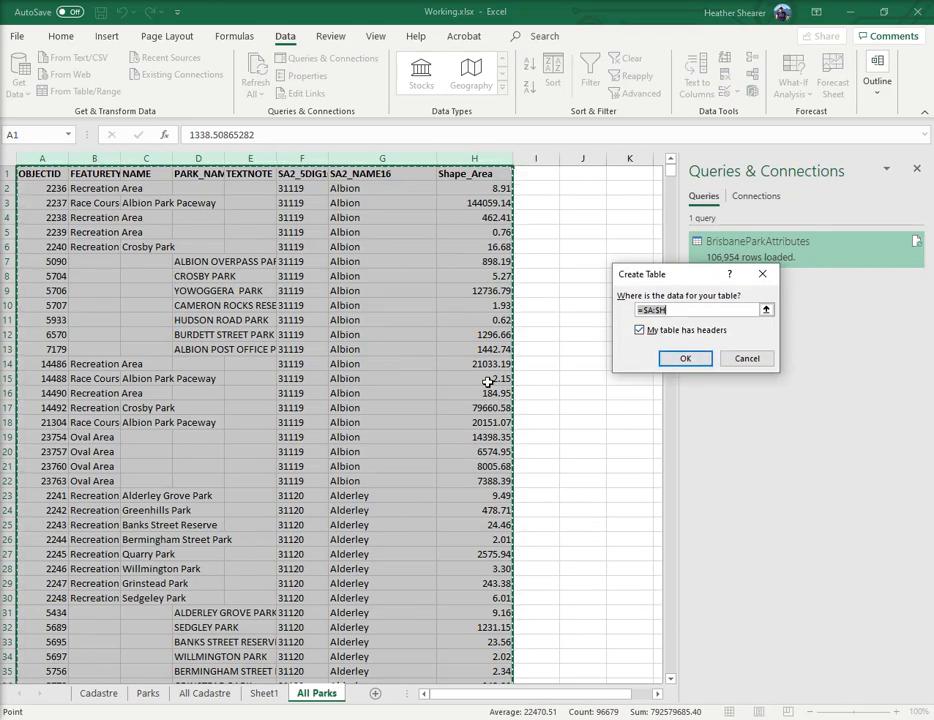
click(685, 358)
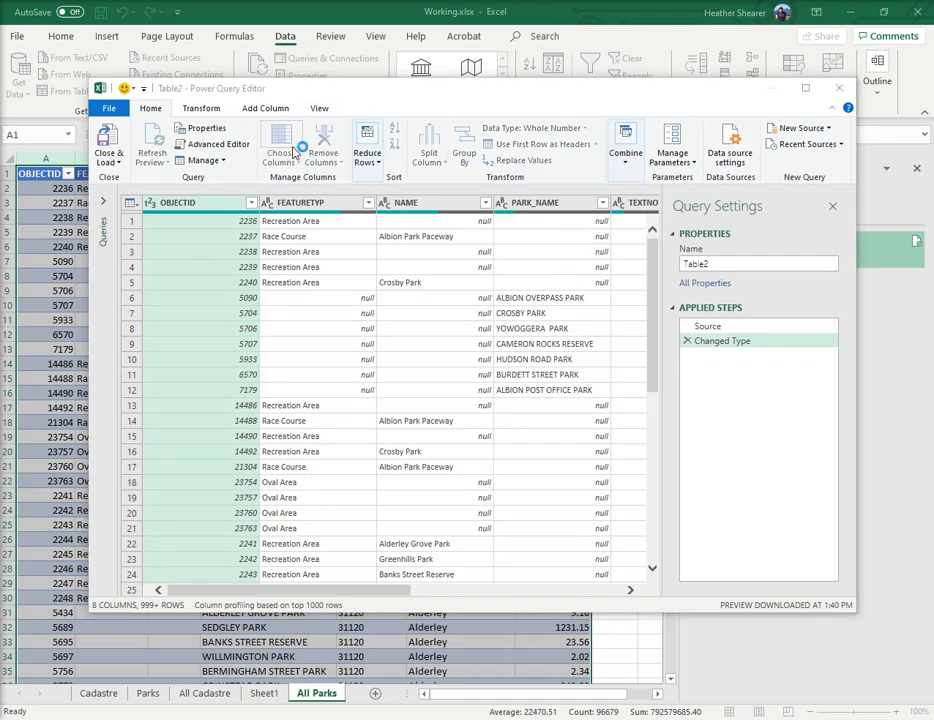
Keep all eight columns, remove blank rows, and load Table2 onto Sheet2 (17,636 rows).
click(281, 145)
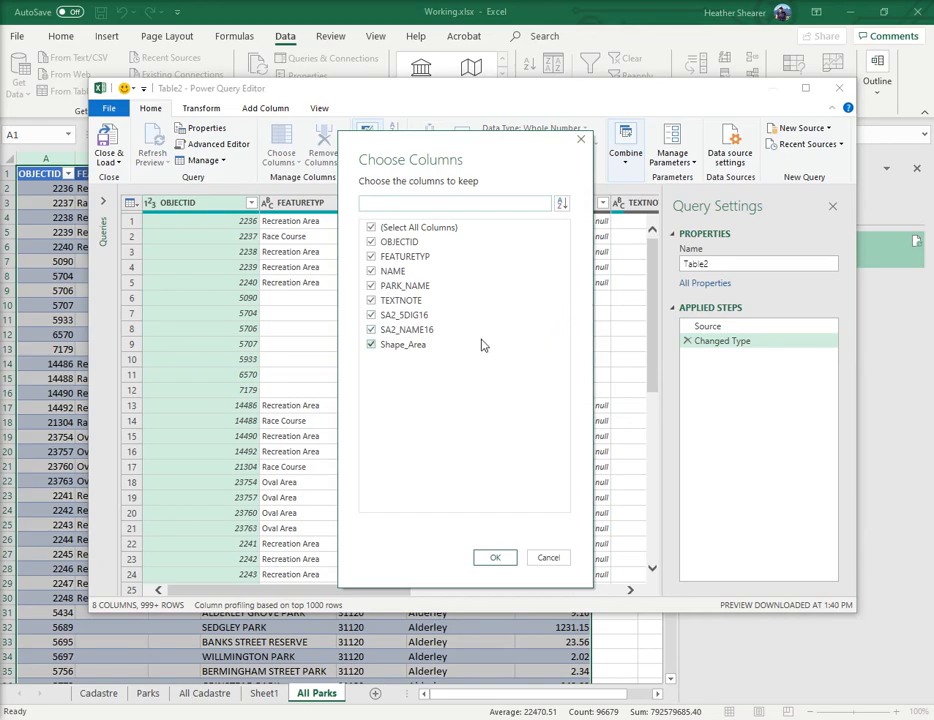
click(495, 557)
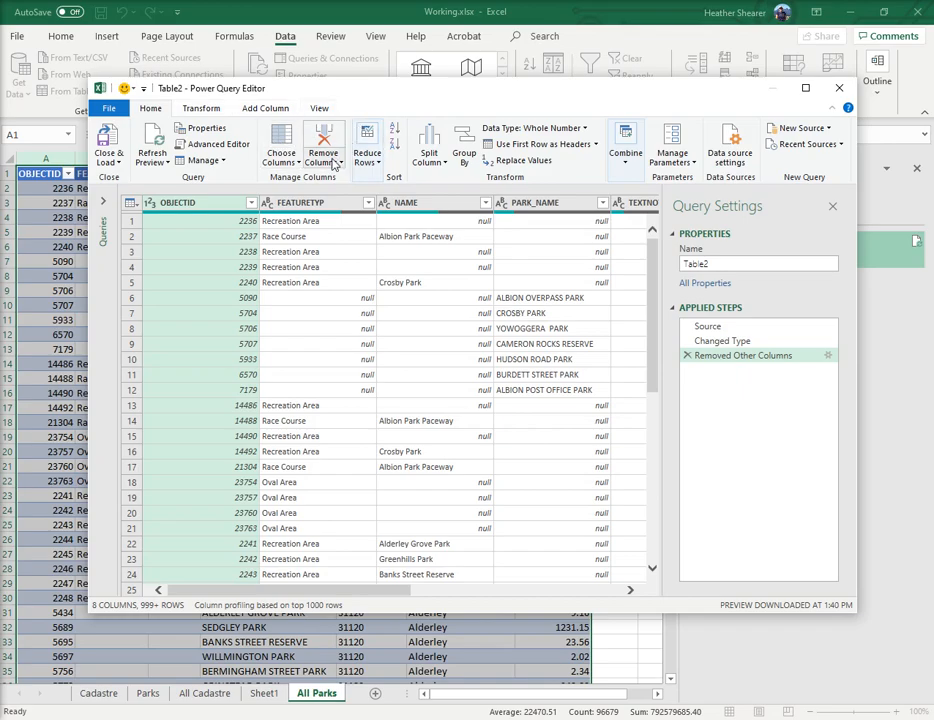
mouse_move(323, 145)
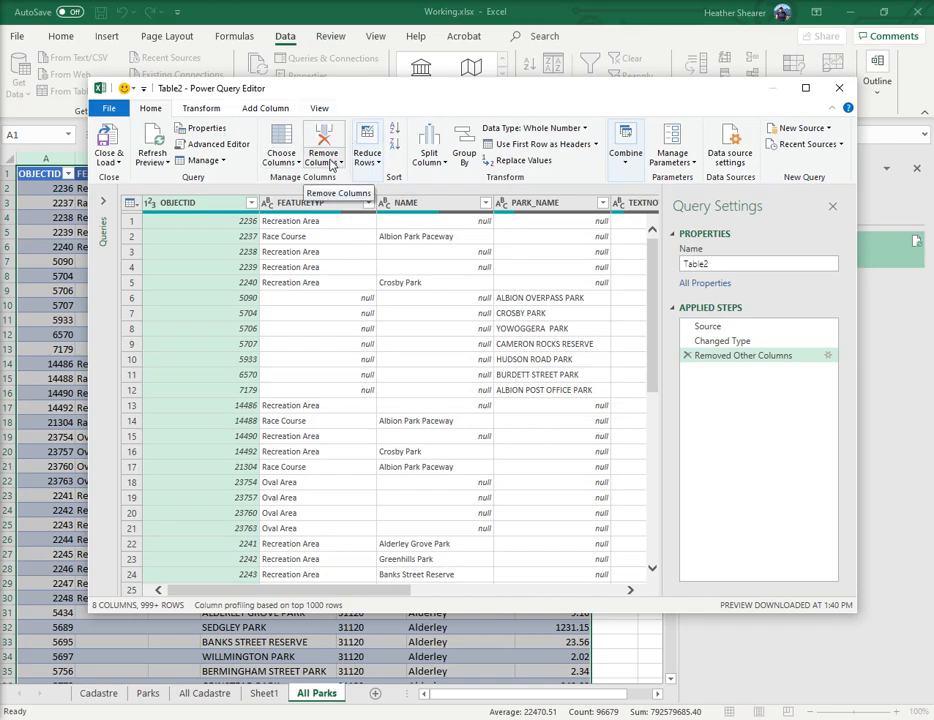
mouse_move(178, 268)
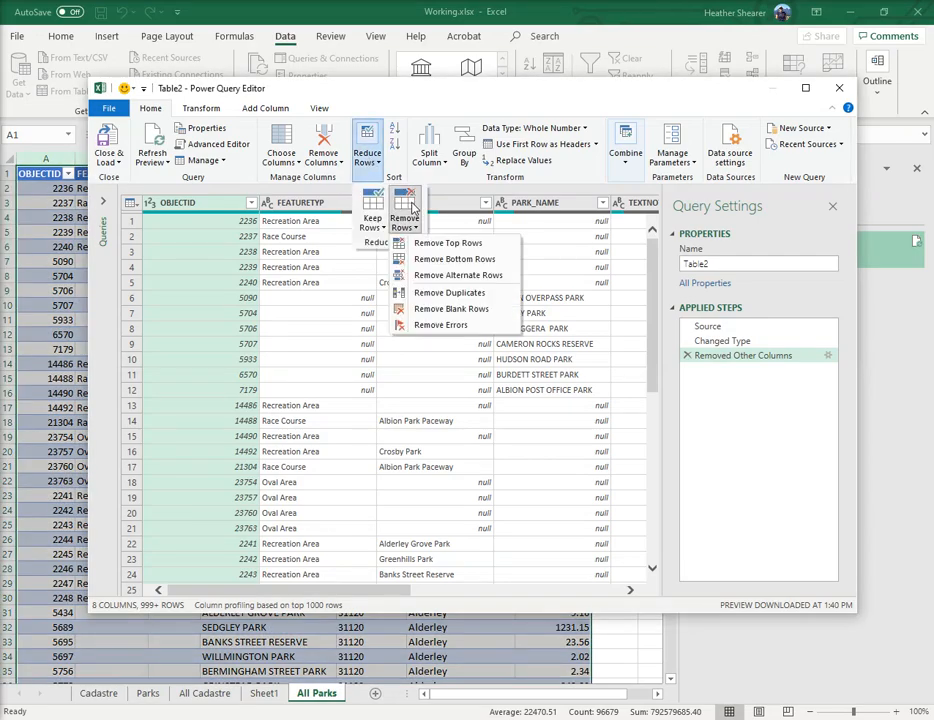
click(451, 308)
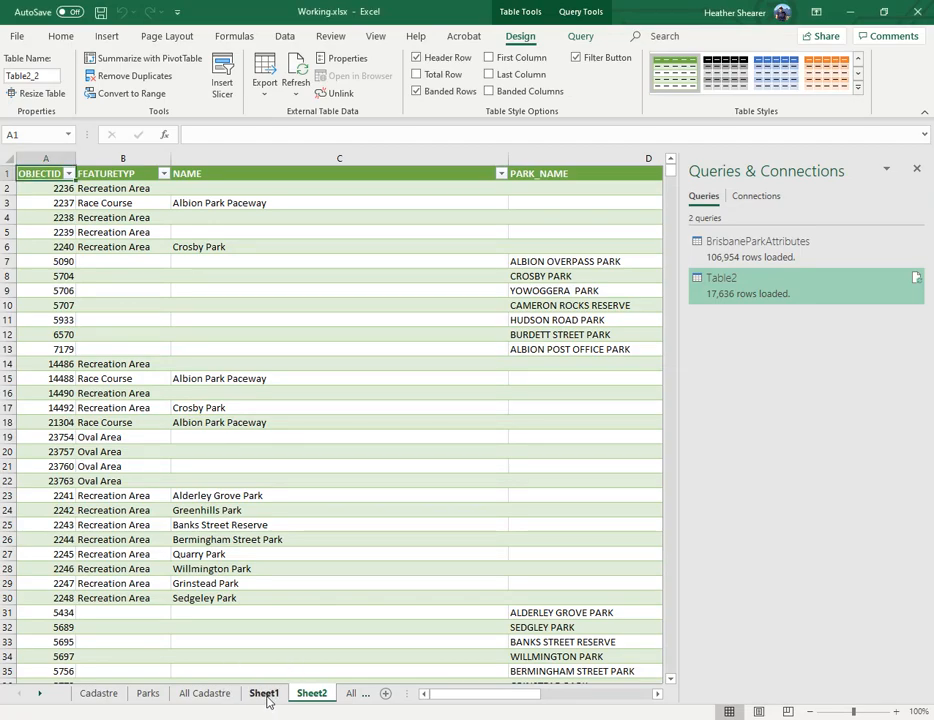
Select the Table2 query on Sheet2 to show its Query ribbon tools.
click(311, 693)
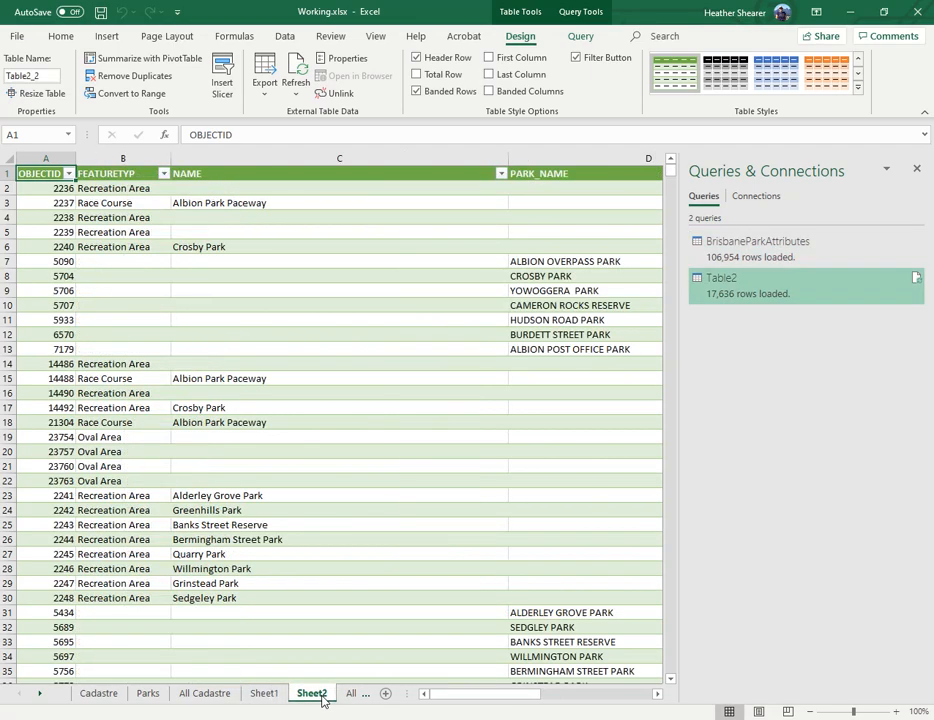
click(580, 36)
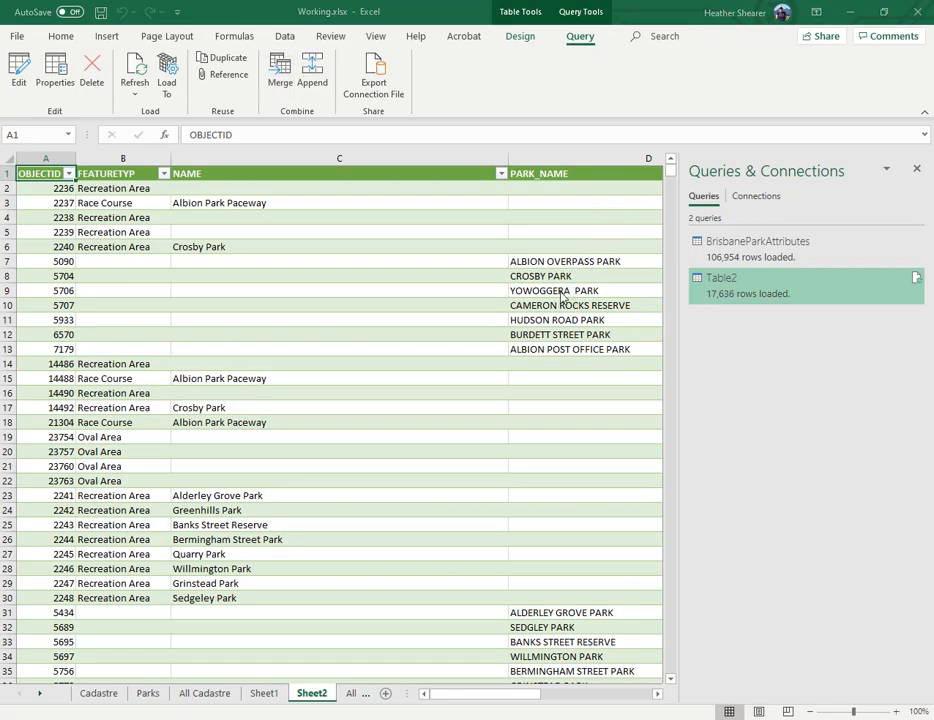
Join Table2 to BrisbaneParkAttributes on SA2_NAME16, producing the Merge1 query.
click(279, 70)
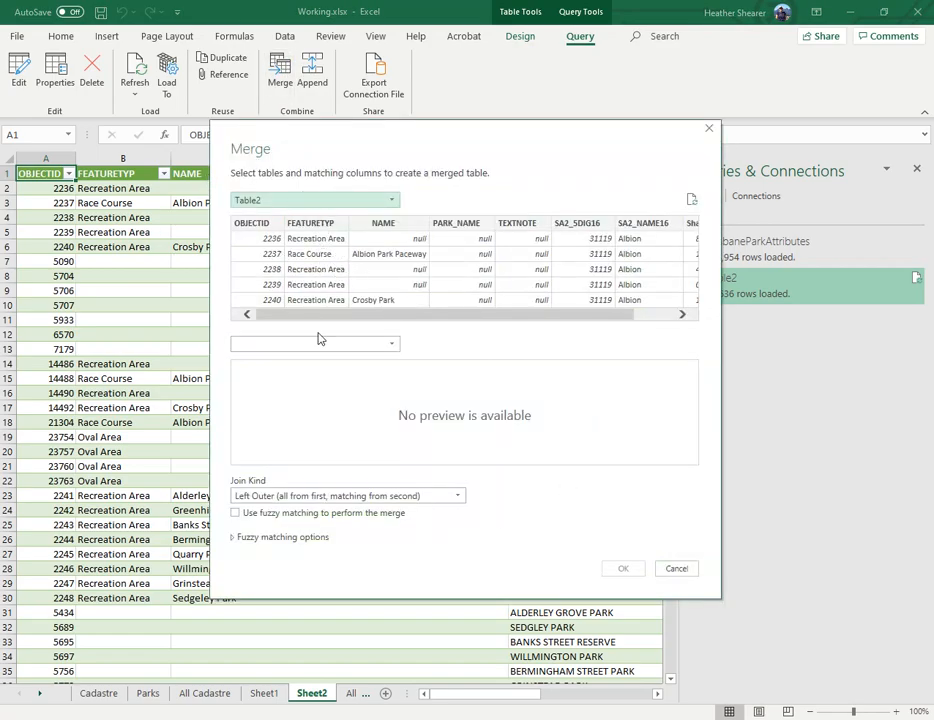
click(315, 344)
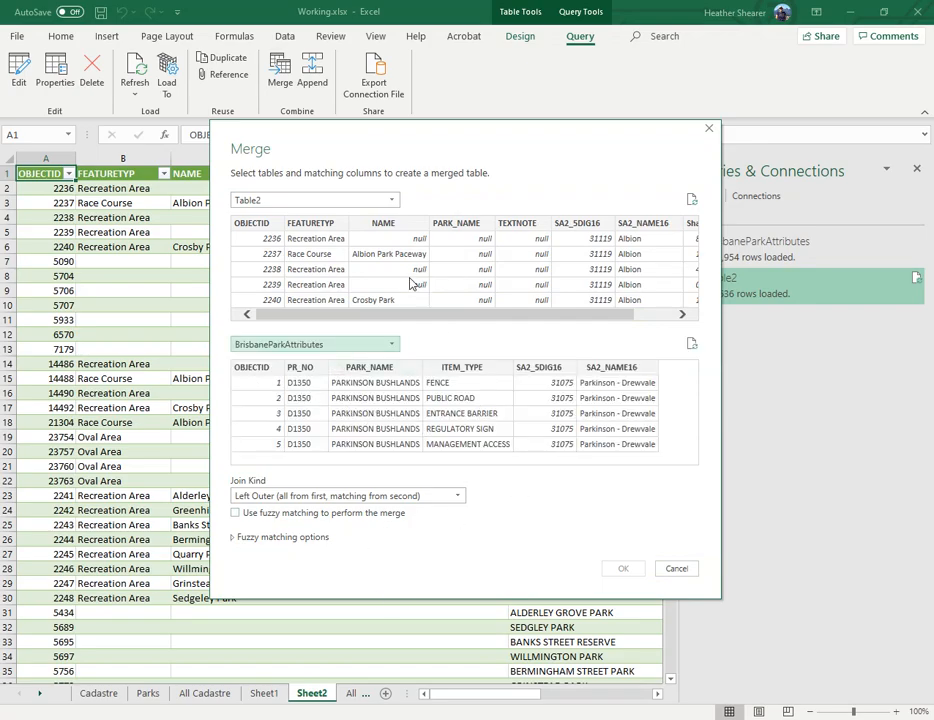
mouse_move(424, 306)
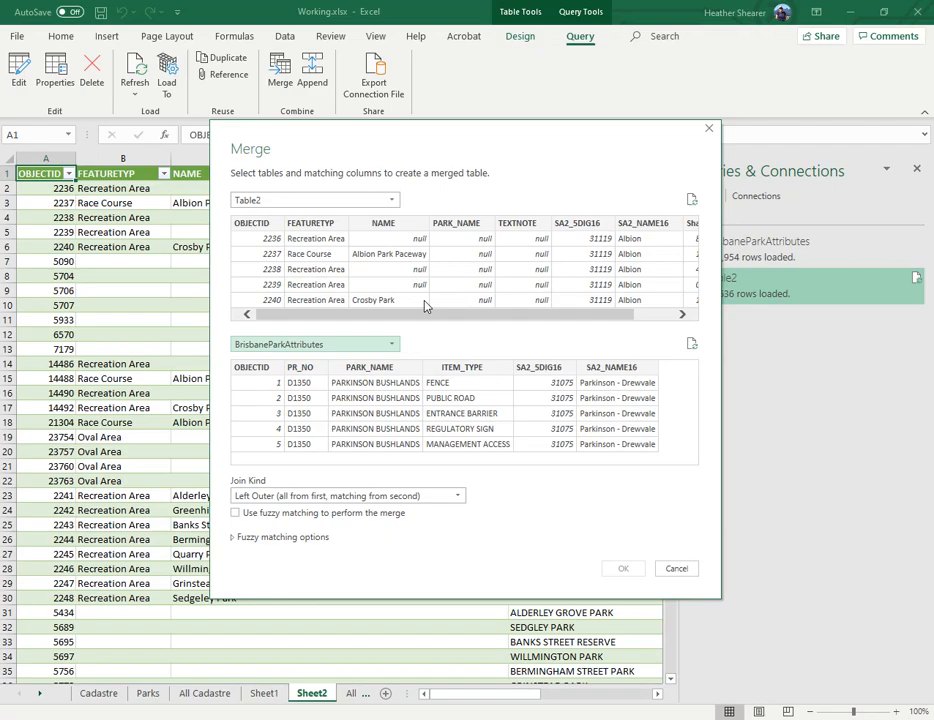
click(644, 222)
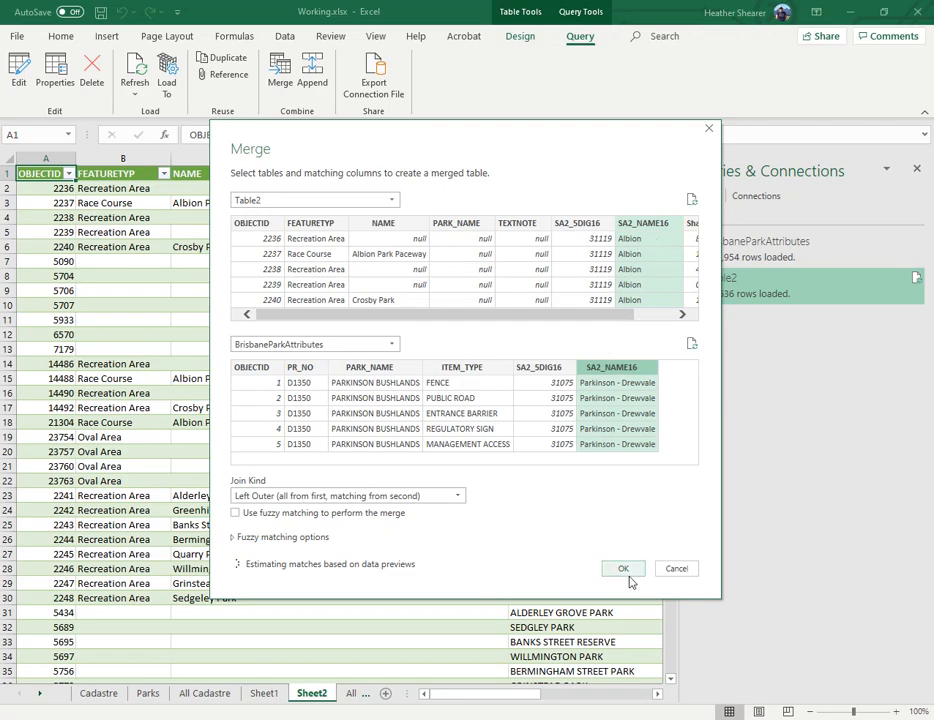
click(623, 568)
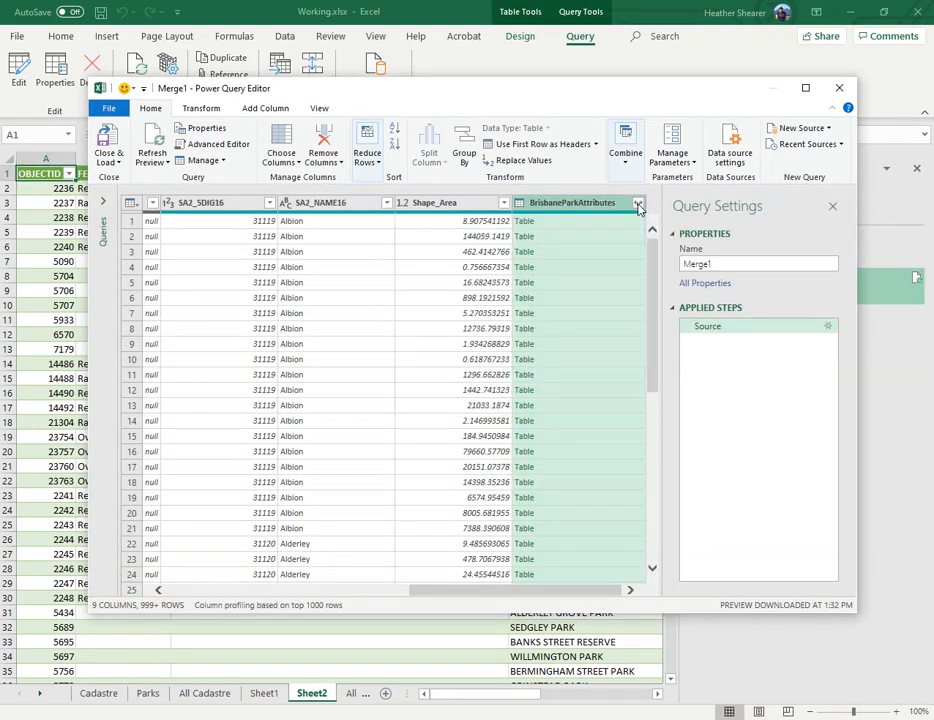
Expand BrisbaneParkAttributes, excluding OBJECTID, PR_NO and SA2_5DIG16, leaving 11 columns.
click(638, 203)
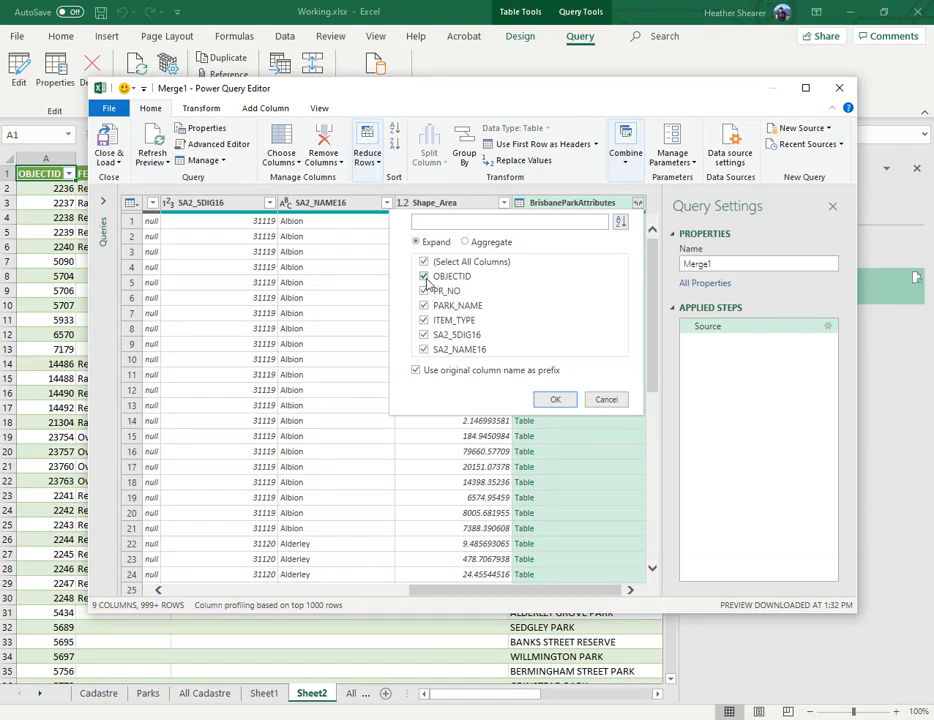
click(424, 276)
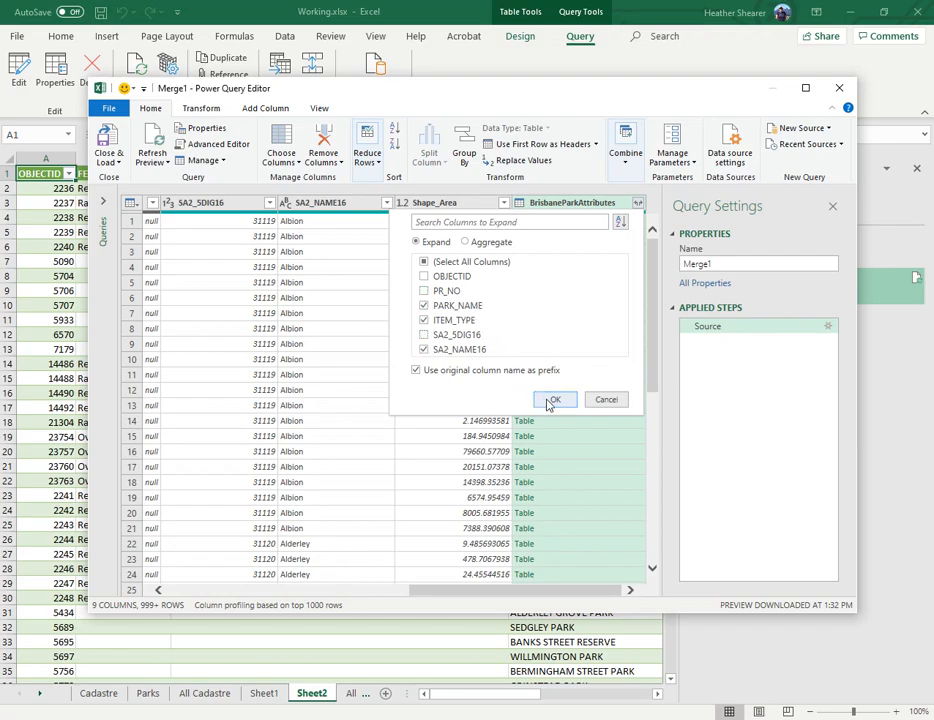
click(554, 399)
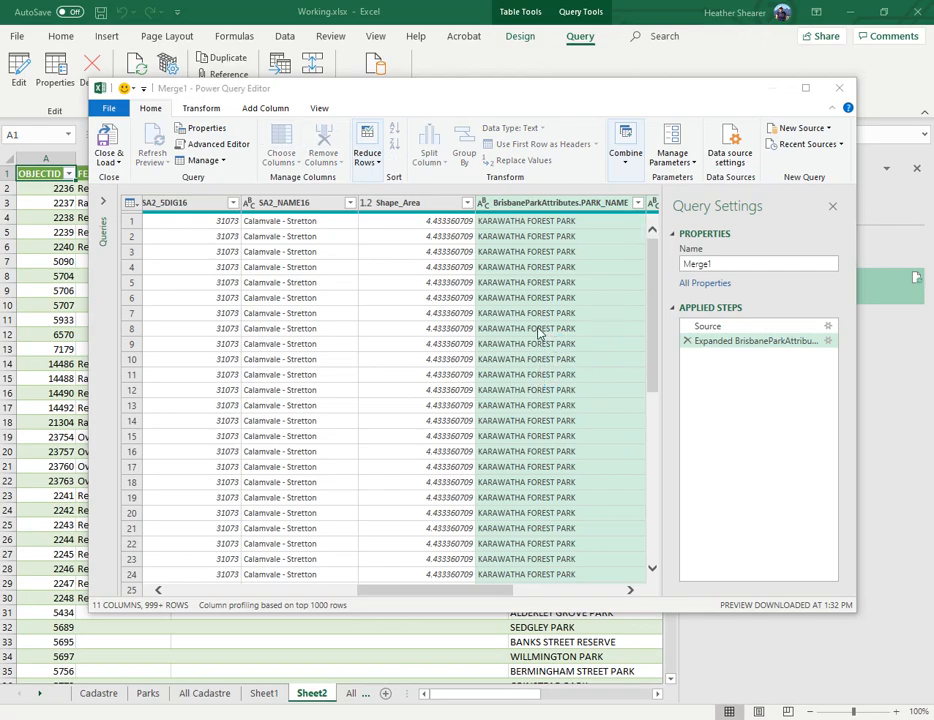
Remove OBJECTID and TEXTNOTE from Merge1 and load the nine columns onto Sheet3.
click(280, 140)
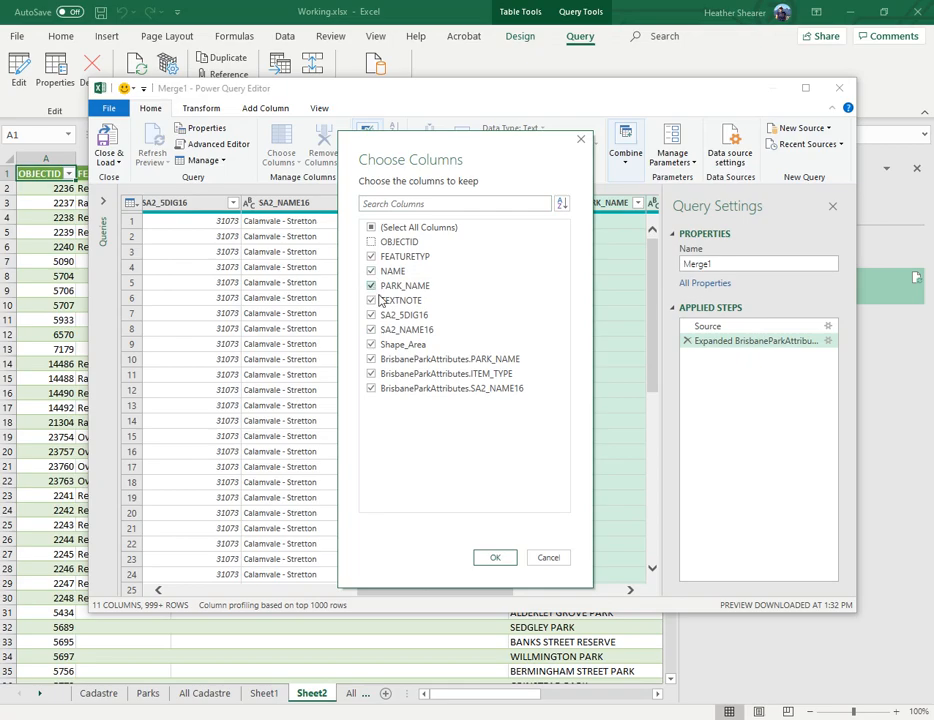
click(371, 300)
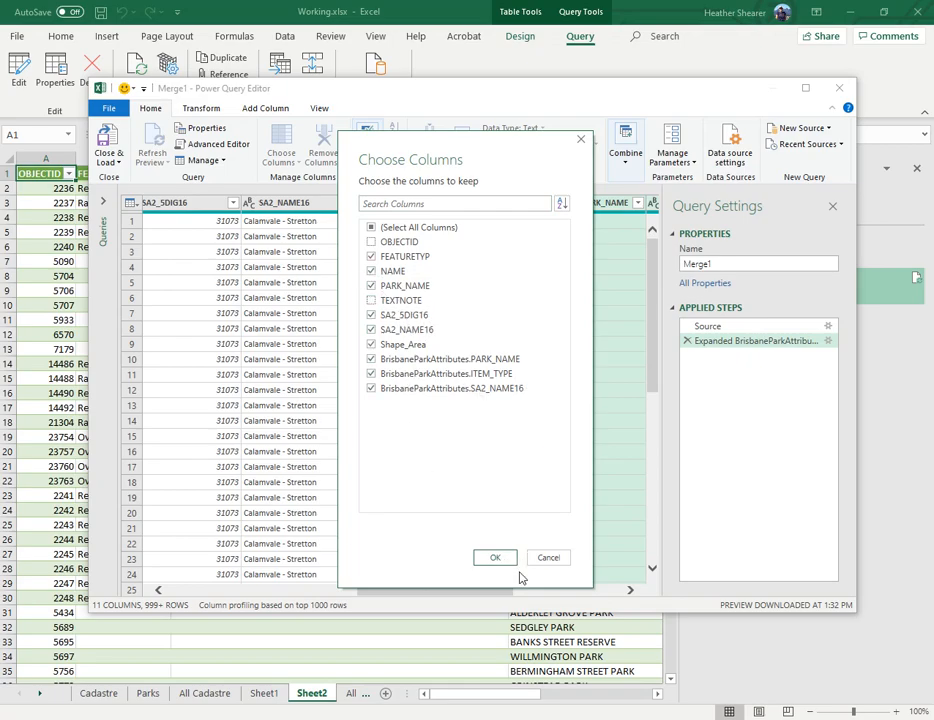
click(494, 557)
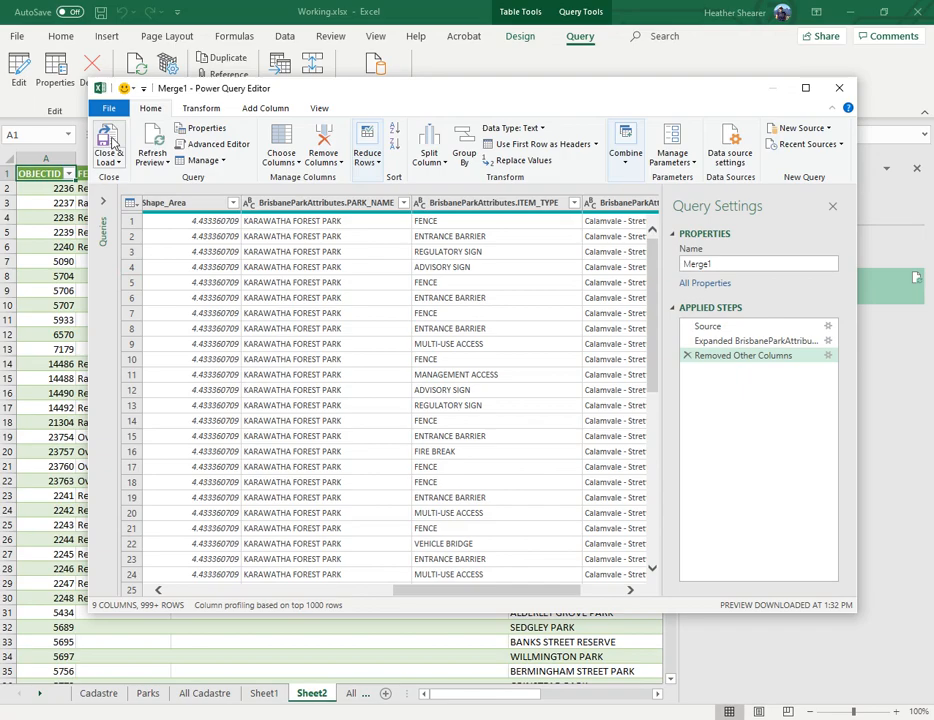
click(108, 145)
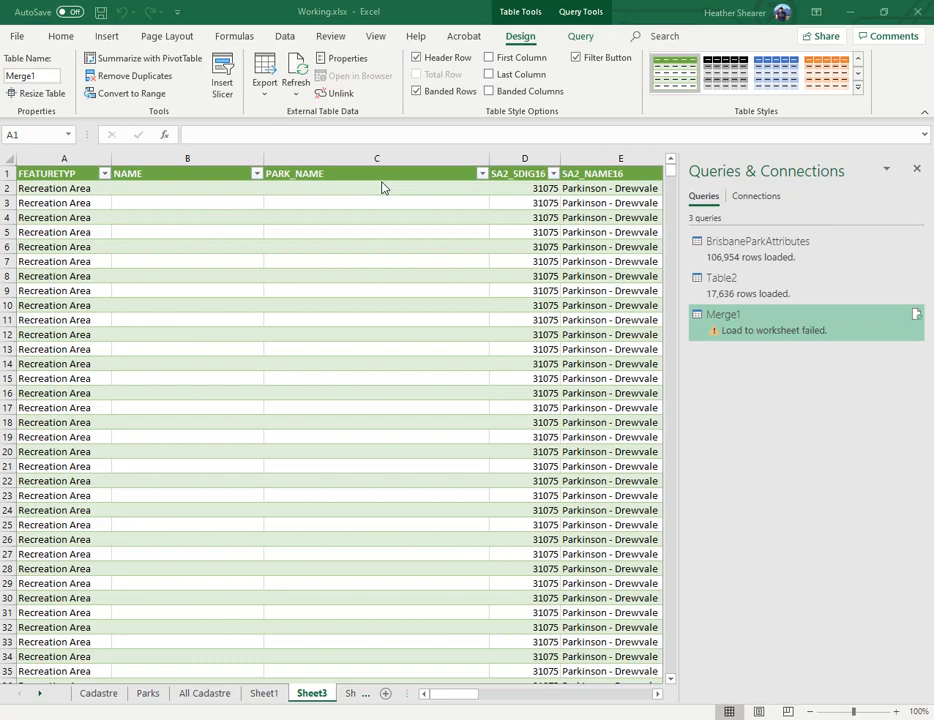
mouse_move(564, 188)
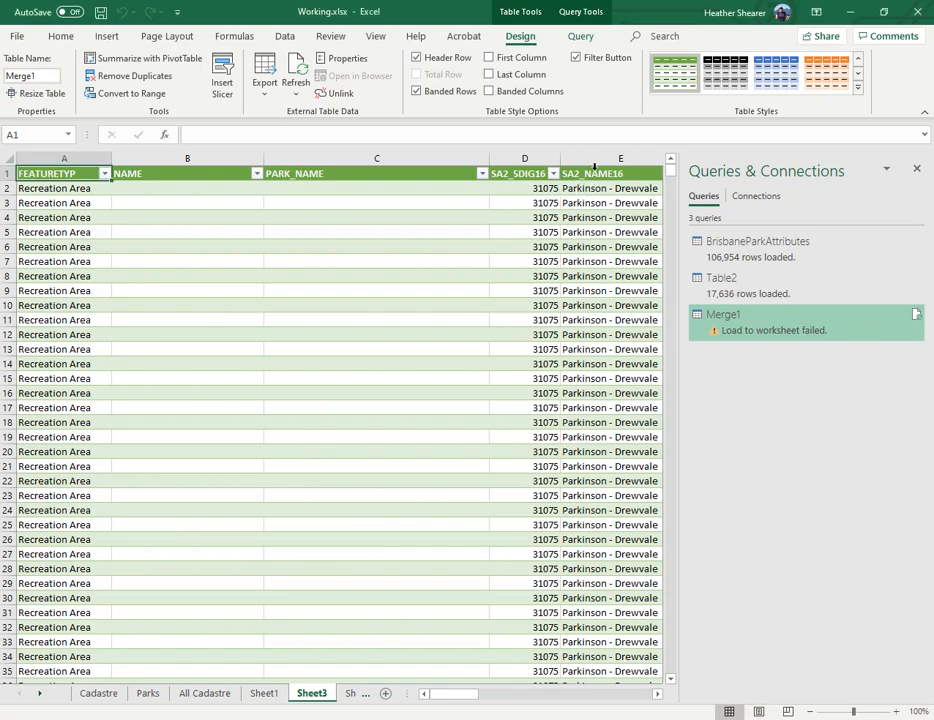
click(620, 173)
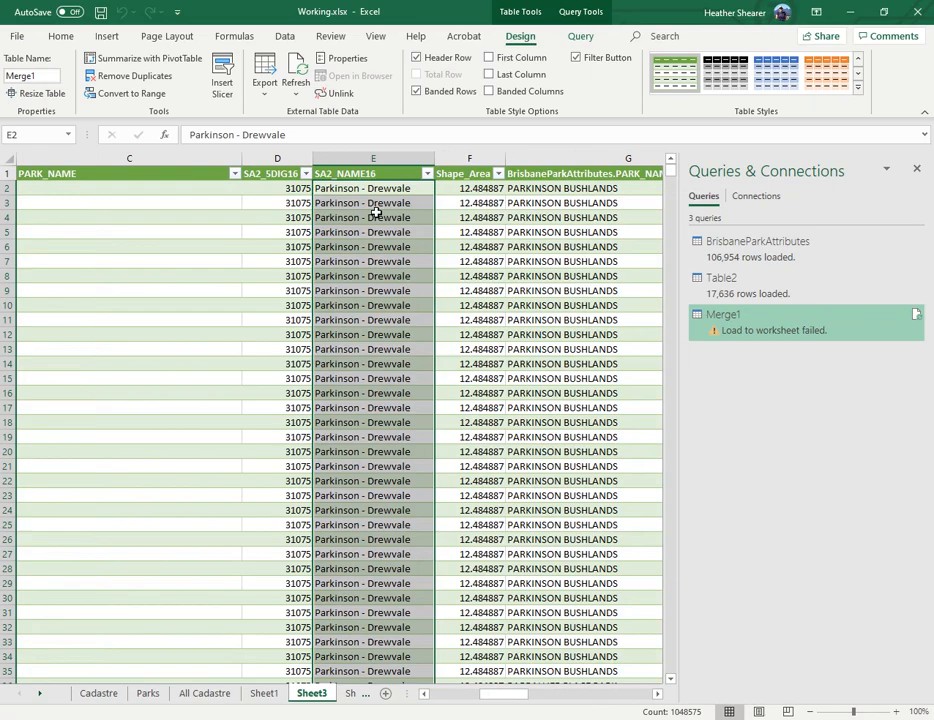
Filter SA2_NAME16 on Sheet3 to Algester only, showing 24,120 records.
click(427, 173)
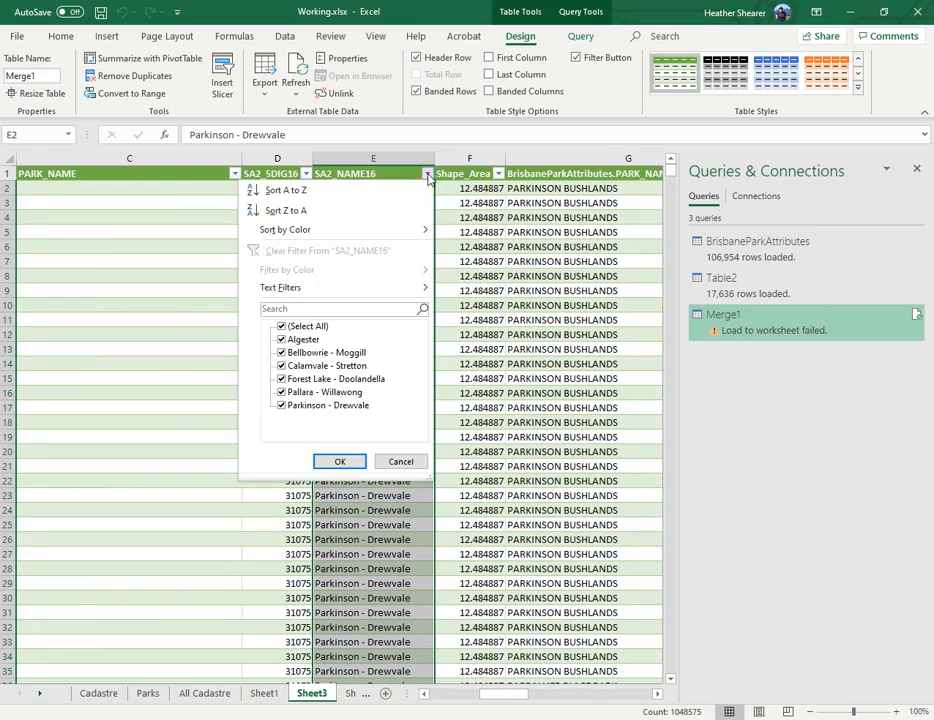
click(307, 326)
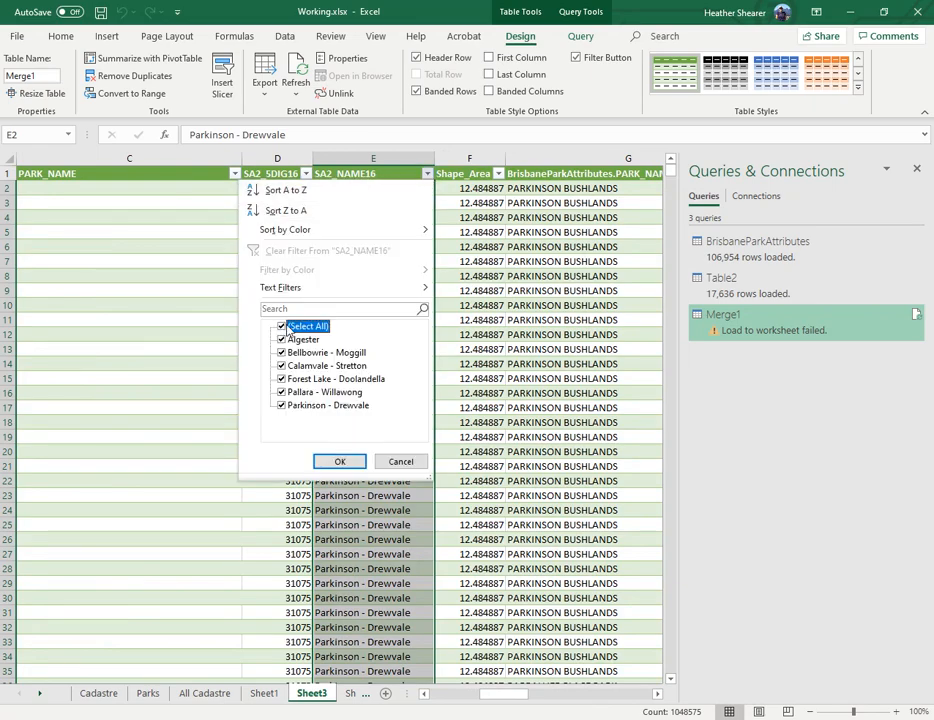
click(281, 326)
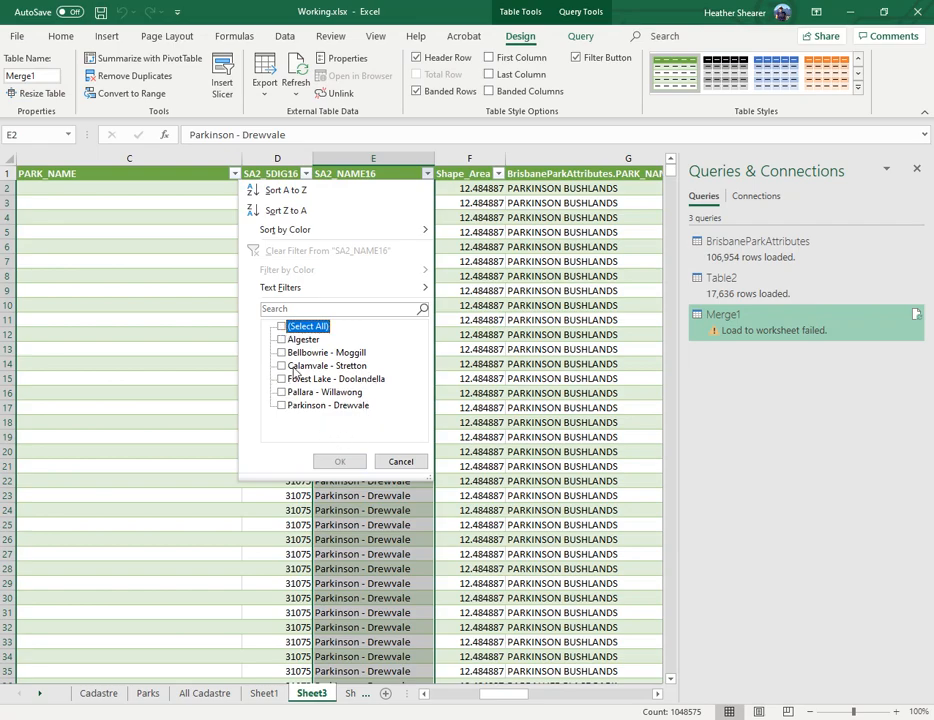
click(303, 339)
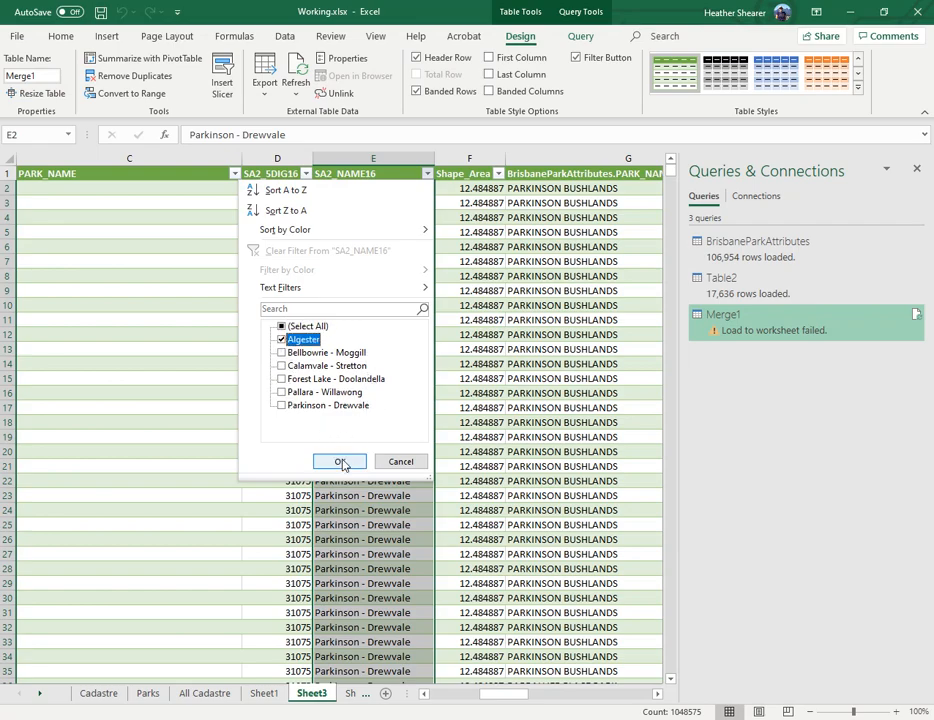
click(339, 461)
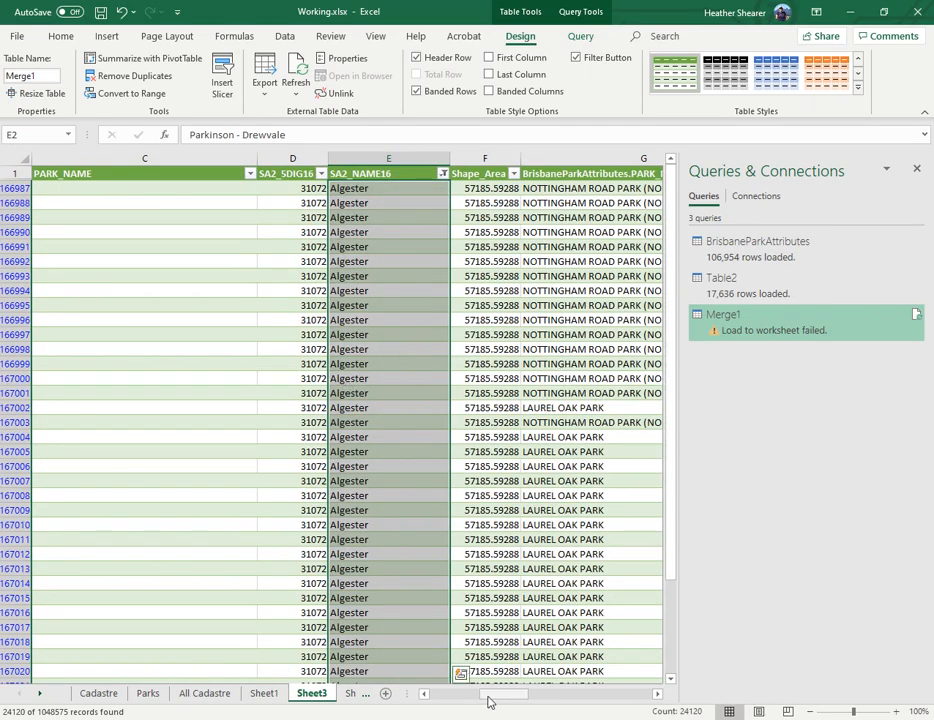
Scroll right across the Algester-filtered Sheet3 table, then open the Get Data sources list.
scroll(right, 3)
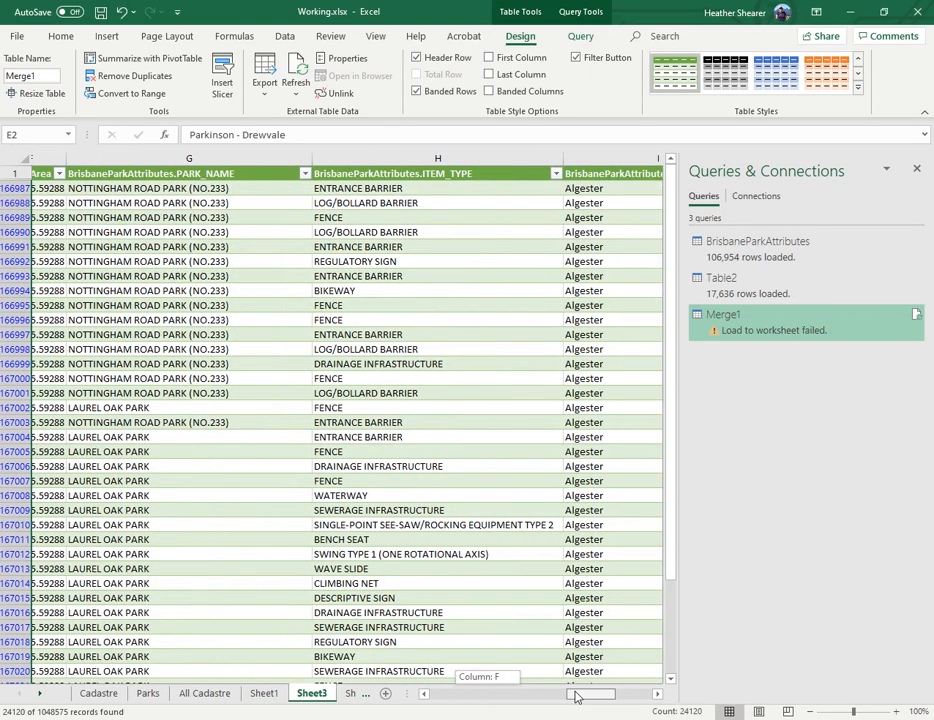
scroll(right, 3)
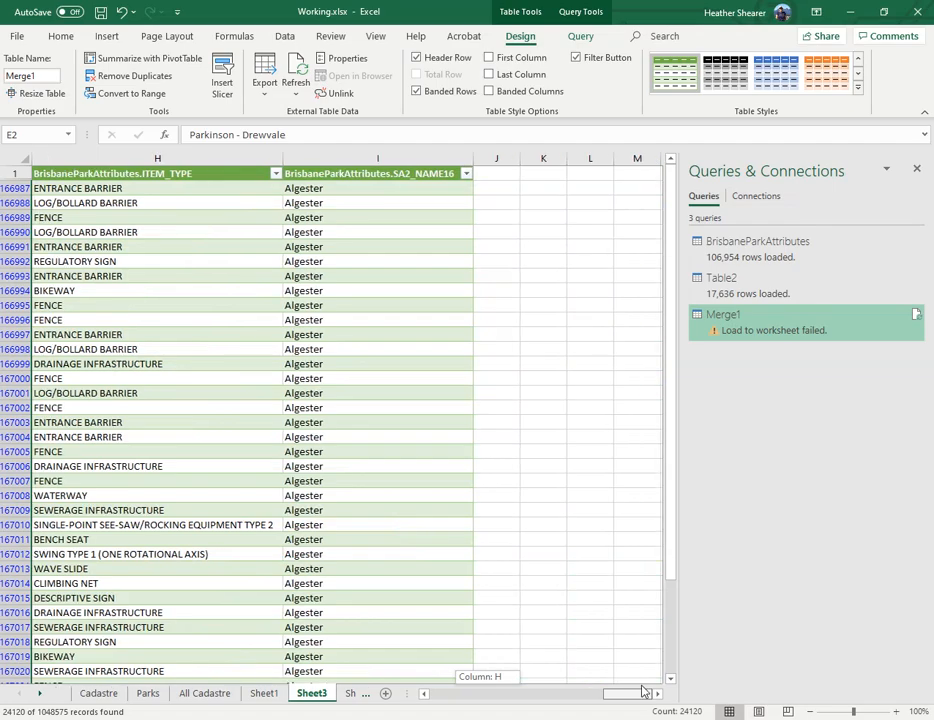
scroll(right, 3)
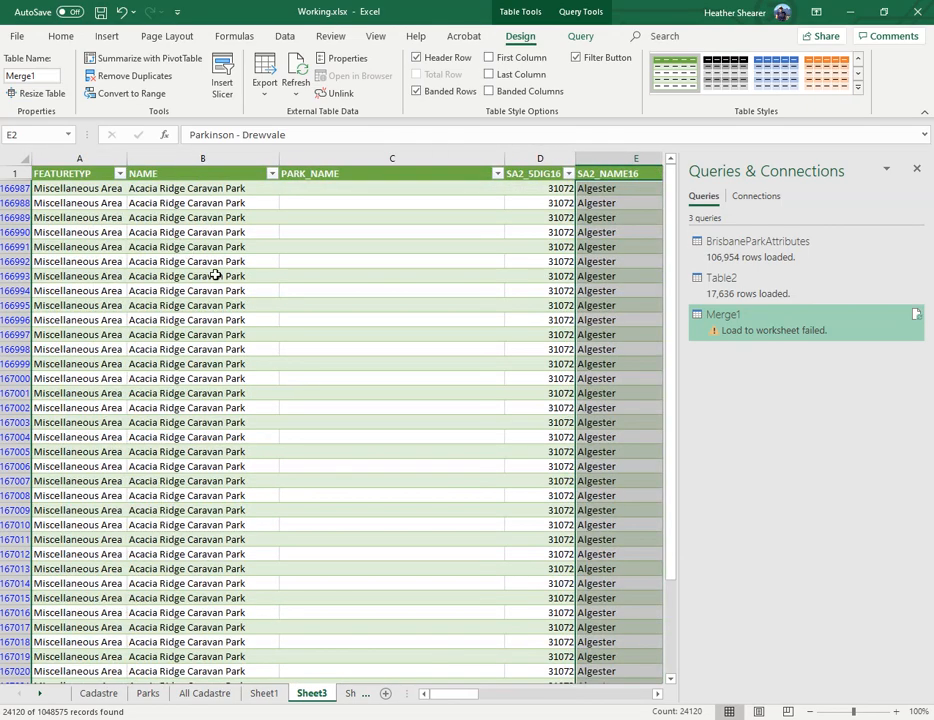
mouse_move(302, 360)
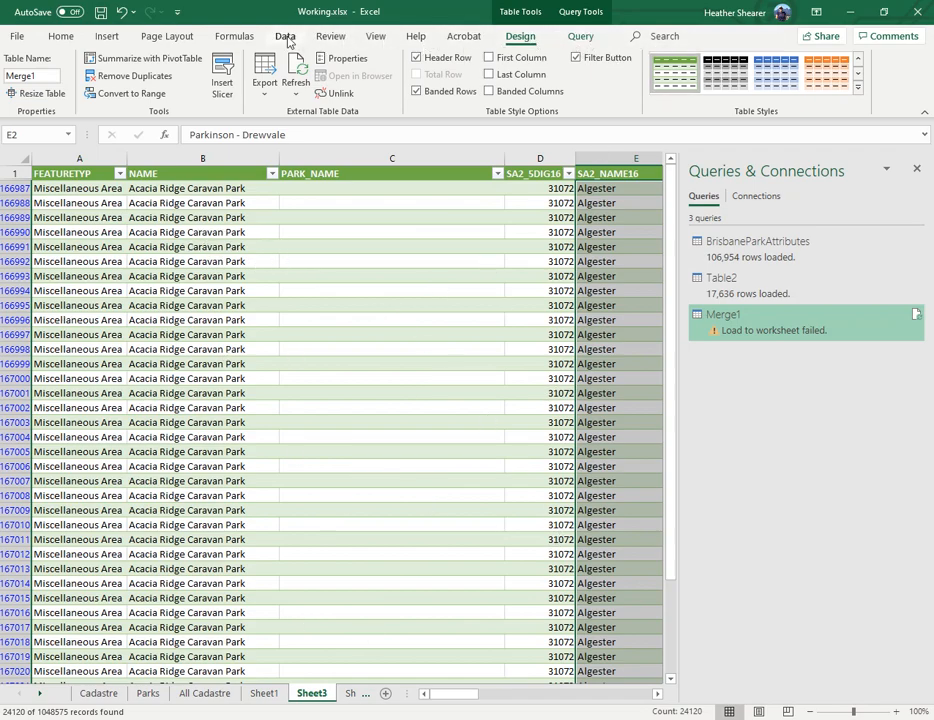
click(18, 75)
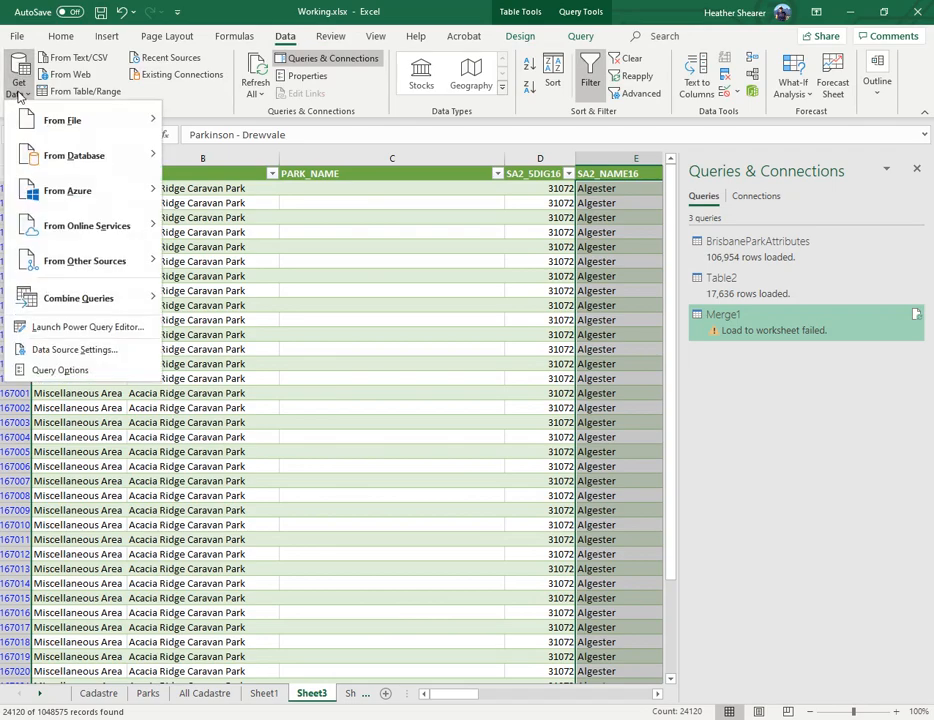